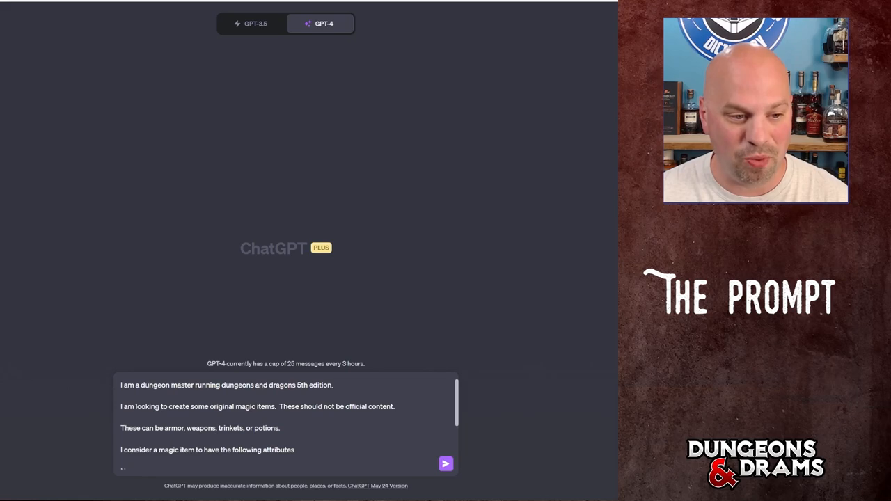
- Scroll through GPT-4's item list down to Flask of the Firebreather and Pendant of the Storm Warden
scroll(down, 3)
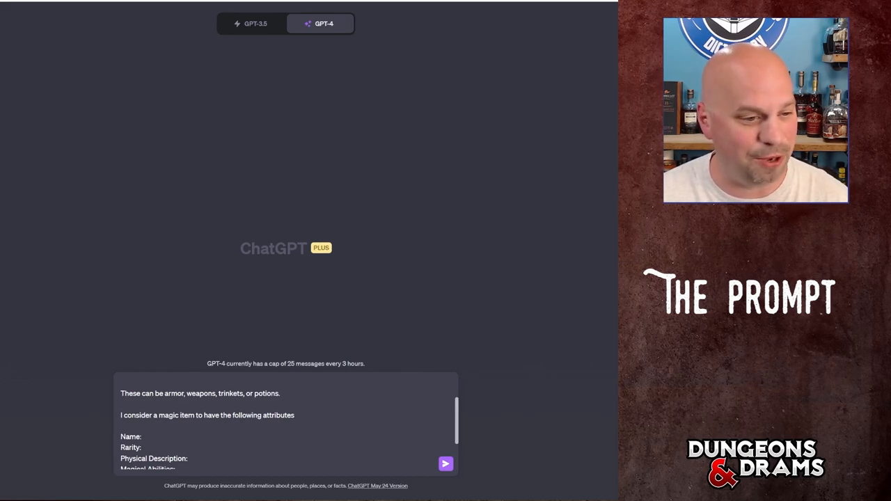
scroll(down, 3)
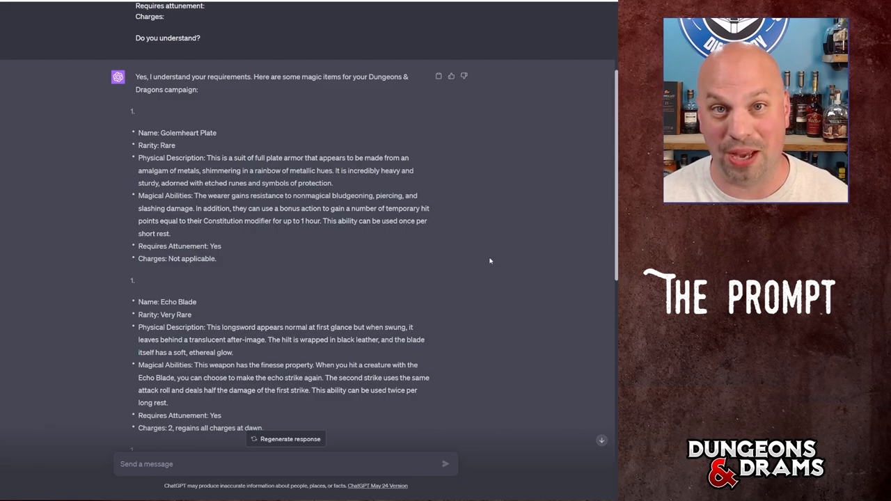
scroll(down, 3)
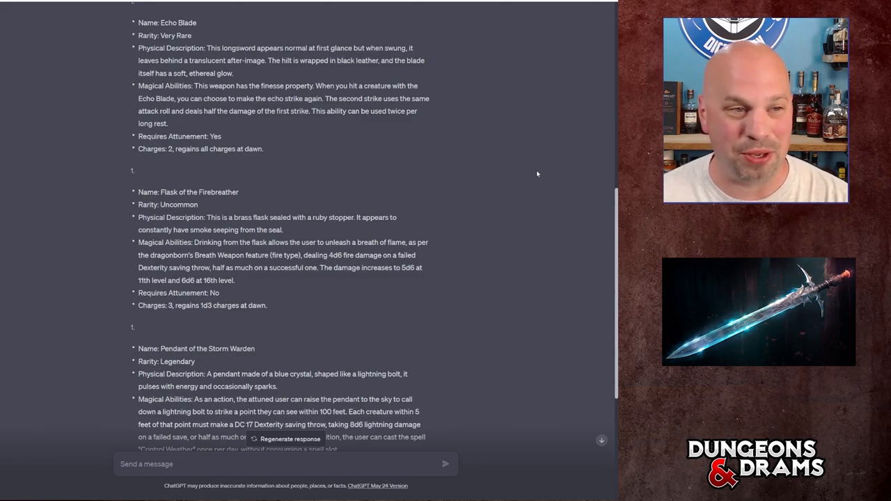
mouse_move(534, 128)
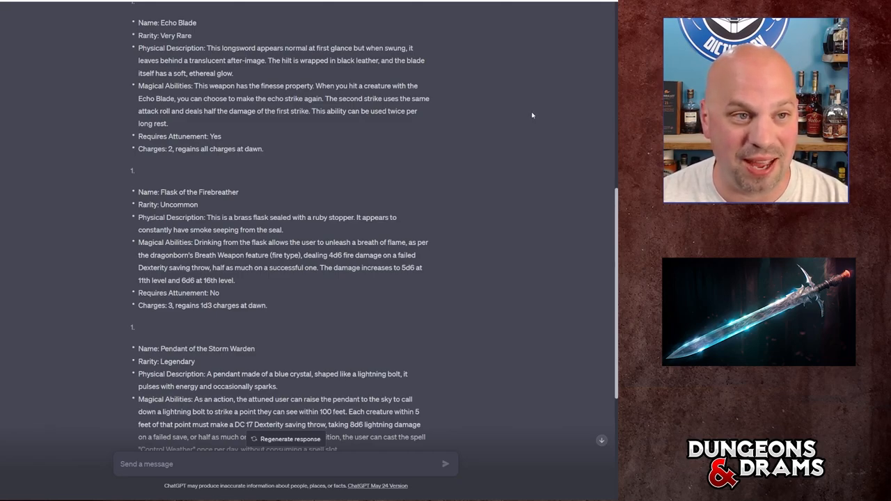
mouse_move(518, 110)
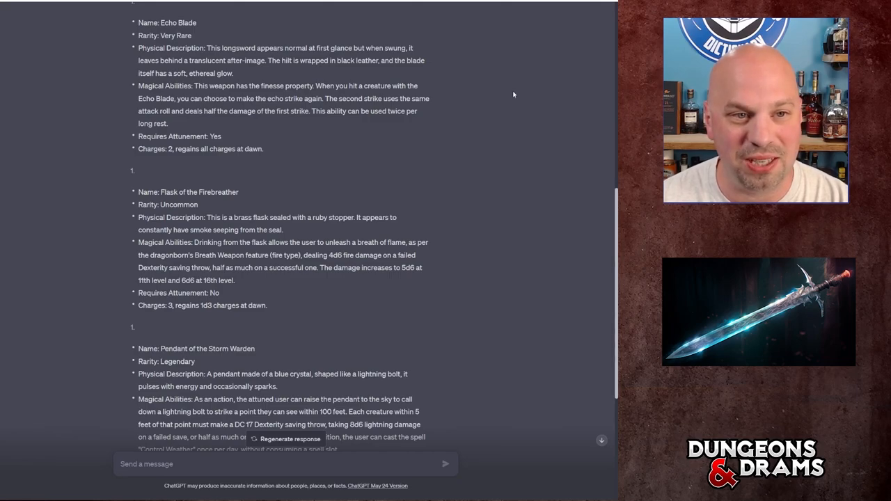
mouse_move(512, 86)
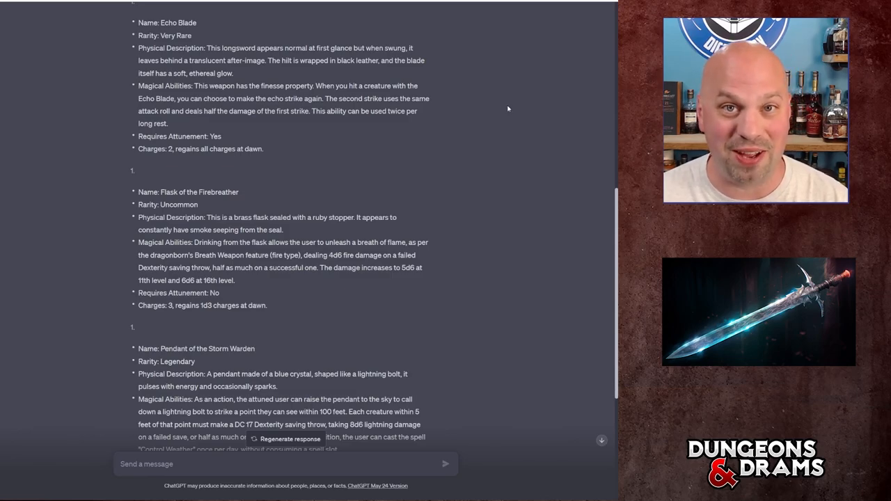
scroll(down, 3)
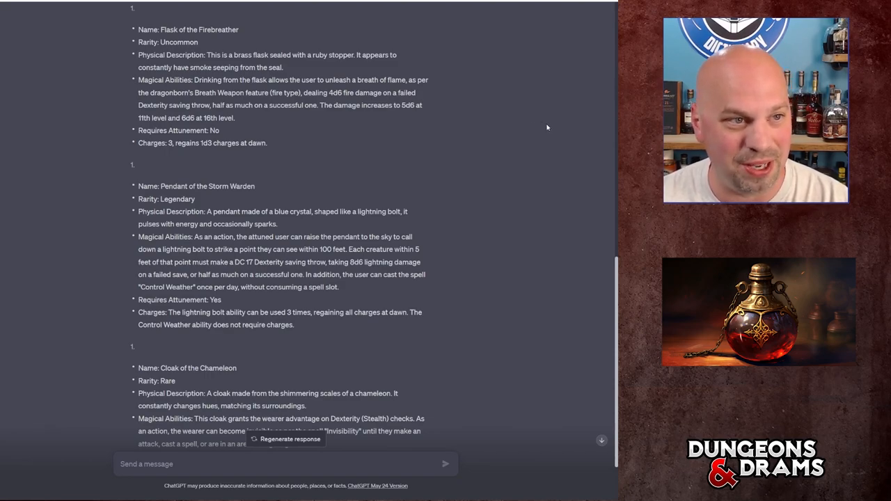
mouse_move(543, 126)
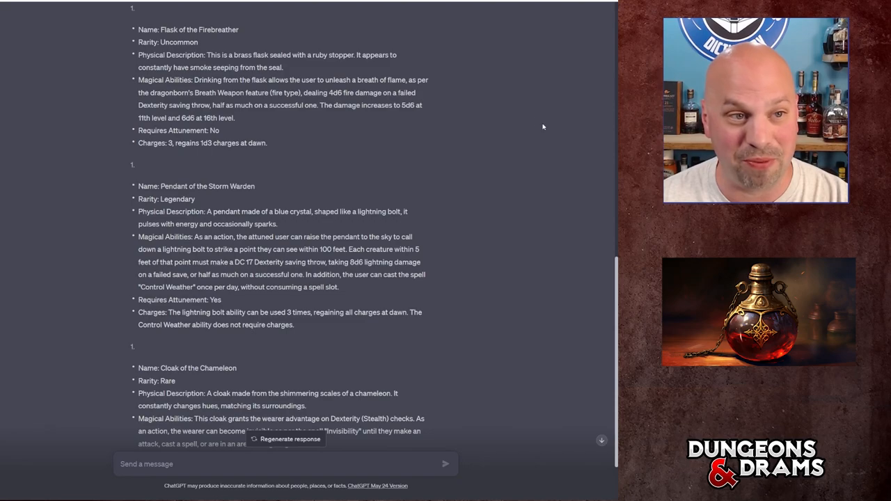
mouse_move(543, 118)
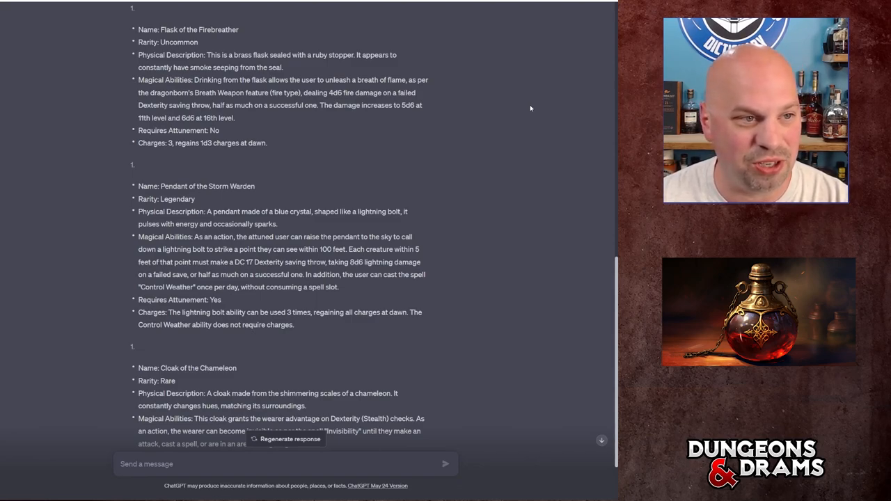
mouse_move(521, 95)
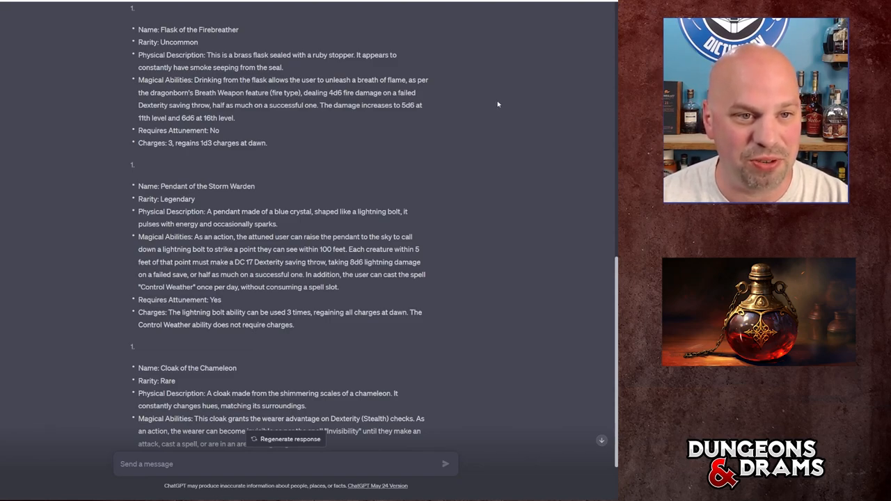
mouse_move(490, 108)
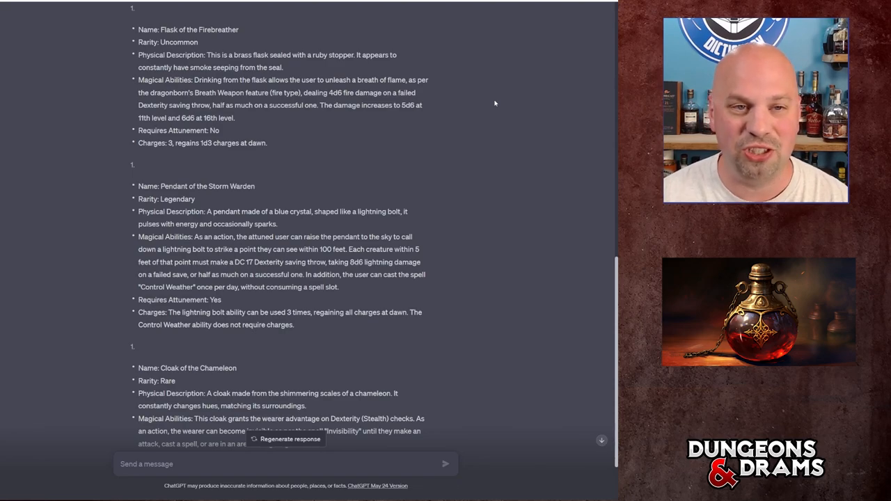
scroll(down, 3)
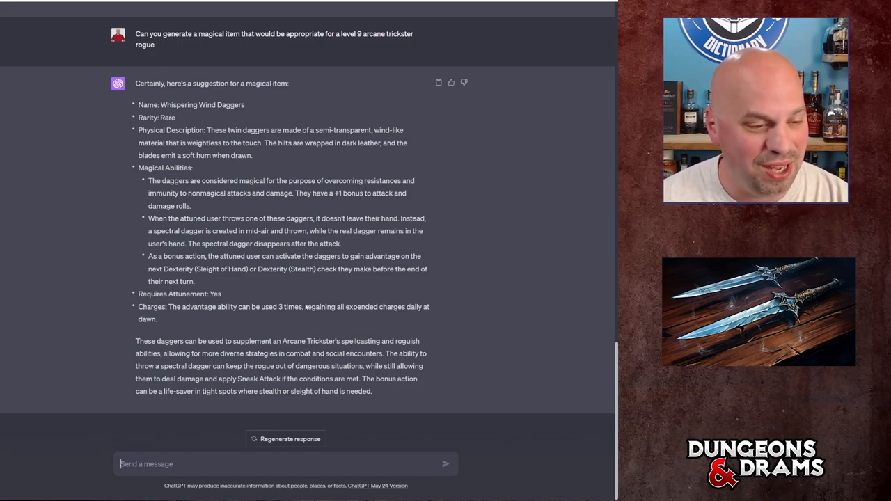
mouse_move(176, 314)
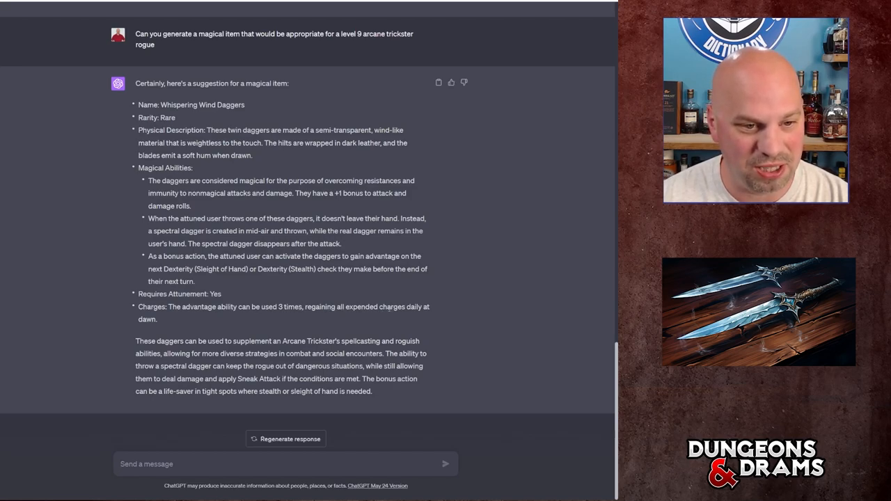
mouse_move(504, 320)
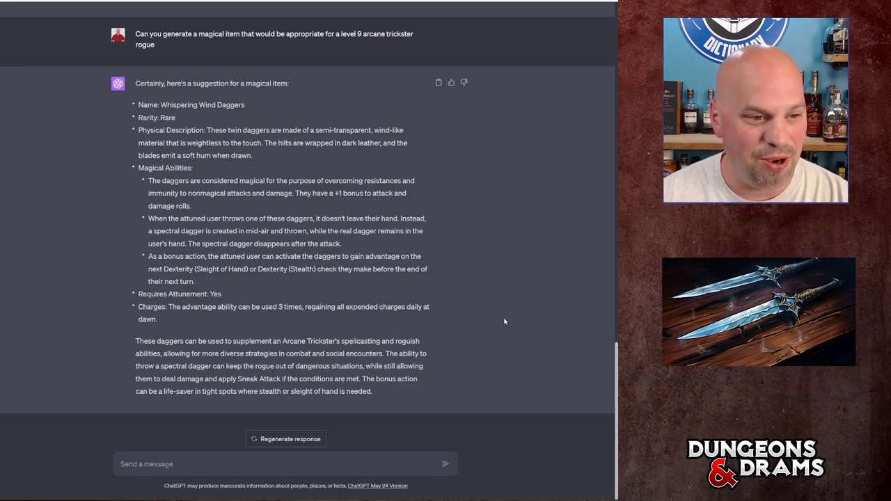
- Select part of the Peculiar Pocketwatch reply, then focus the message box for another trinket request
drag(202, 353, 373, 390)
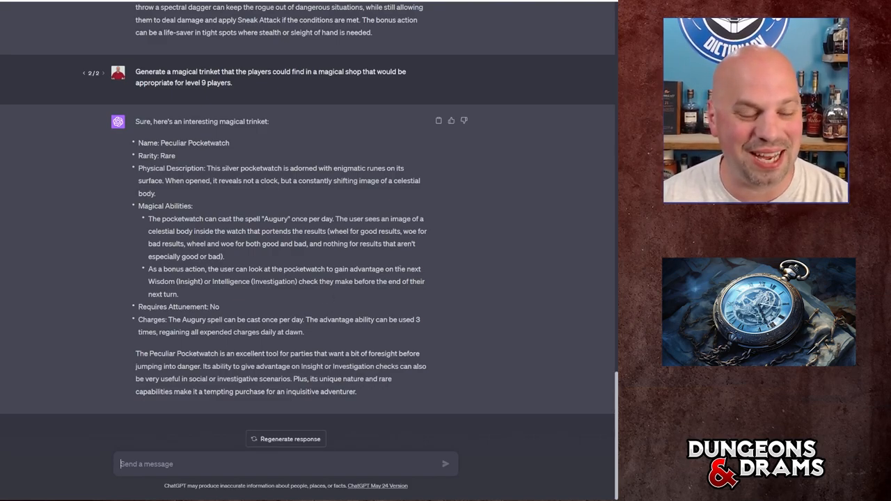
mouse_move(472, 243)
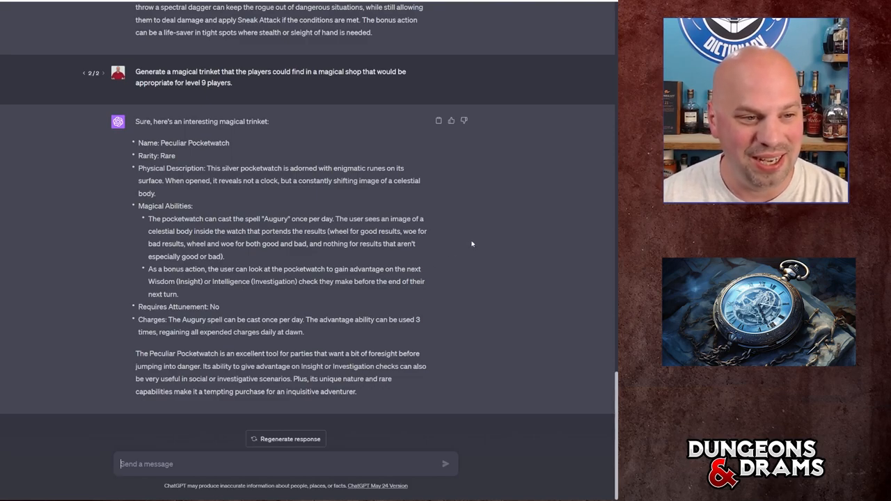
mouse_move(464, 248)
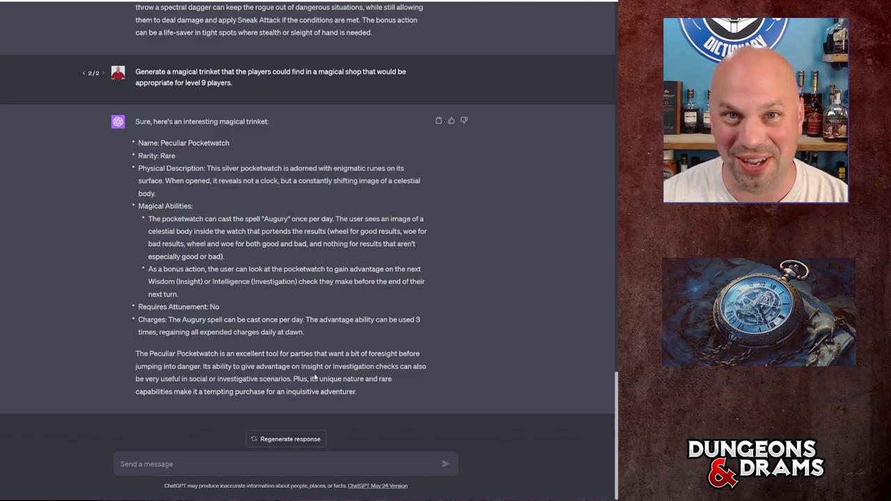
click(445, 463)
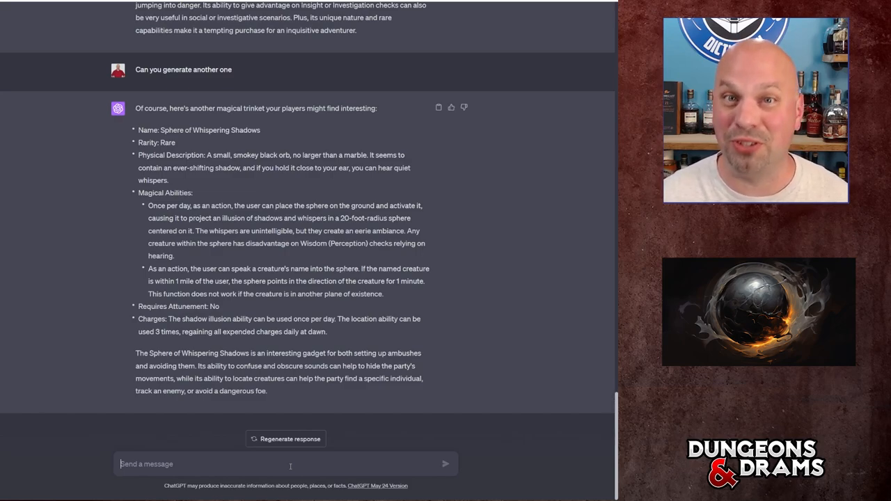
- Focus the message box to start the request for a common bugbear item
click(445, 463)
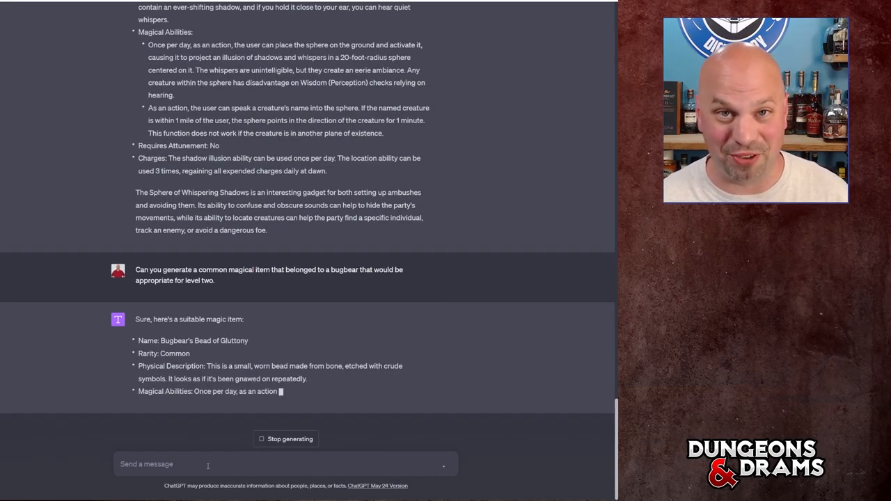
- Scroll down to read the Bugbear's Bead of Gluttony stats and notes
scroll(down, 3)
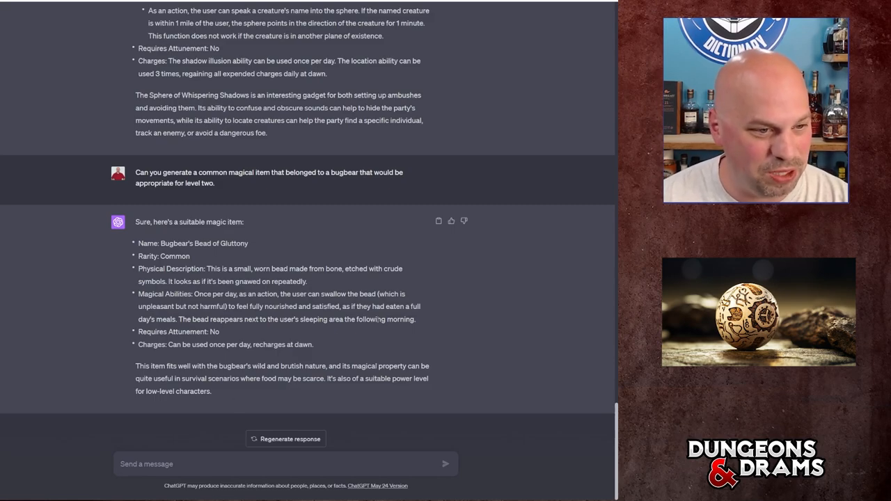
mouse_move(457, 320)
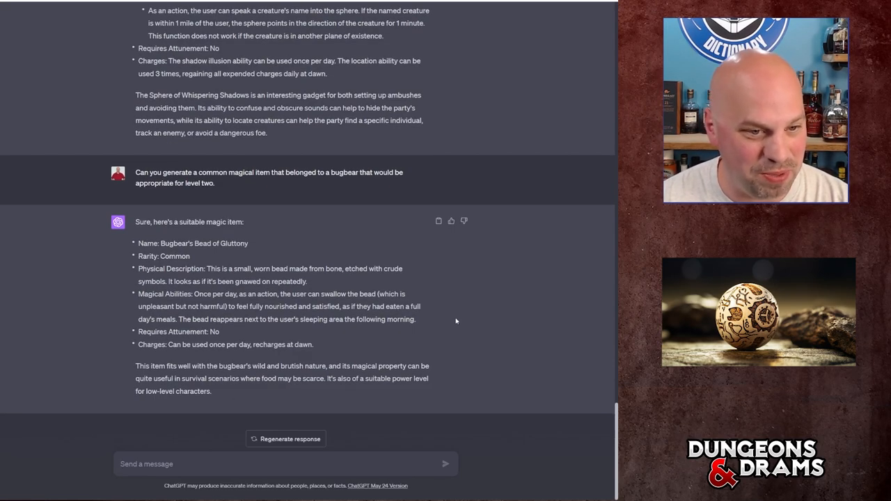
mouse_move(448, 319)
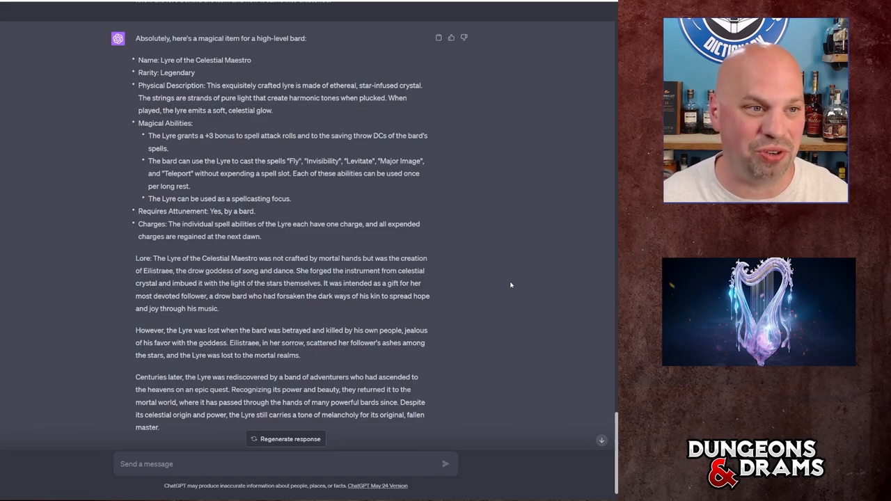
scroll(up, 3)
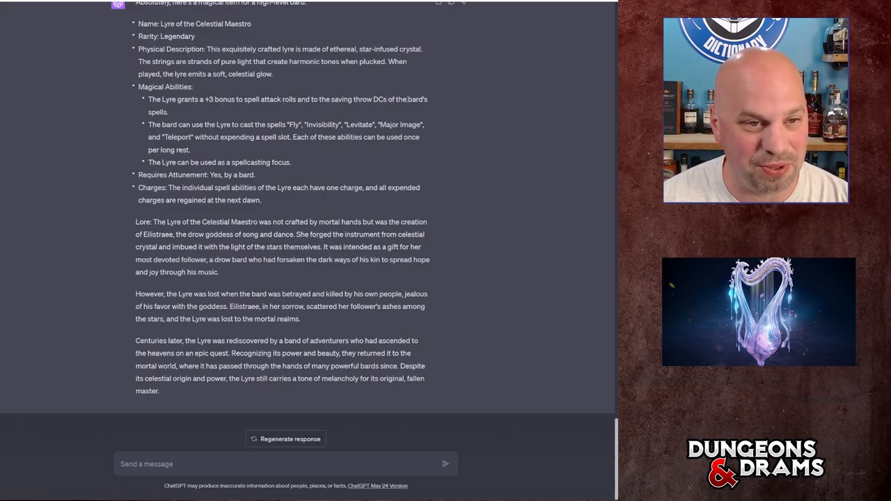
mouse_move(480, 117)
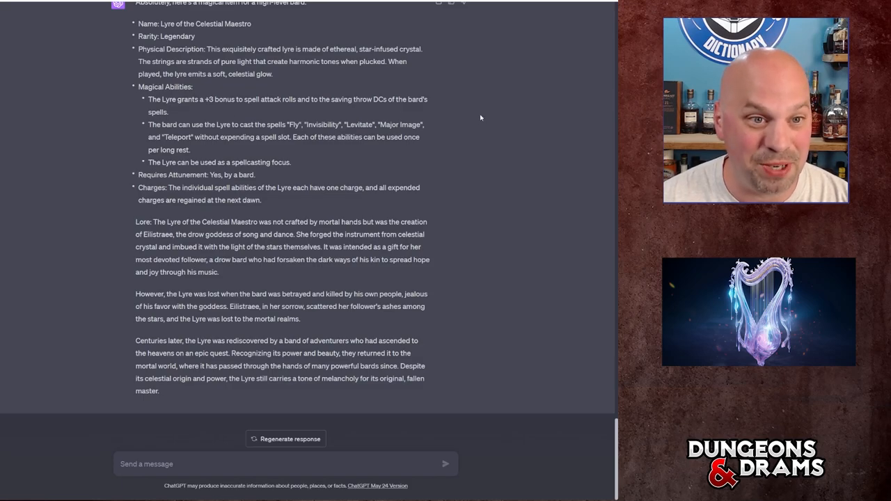
mouse_move(267, 131)
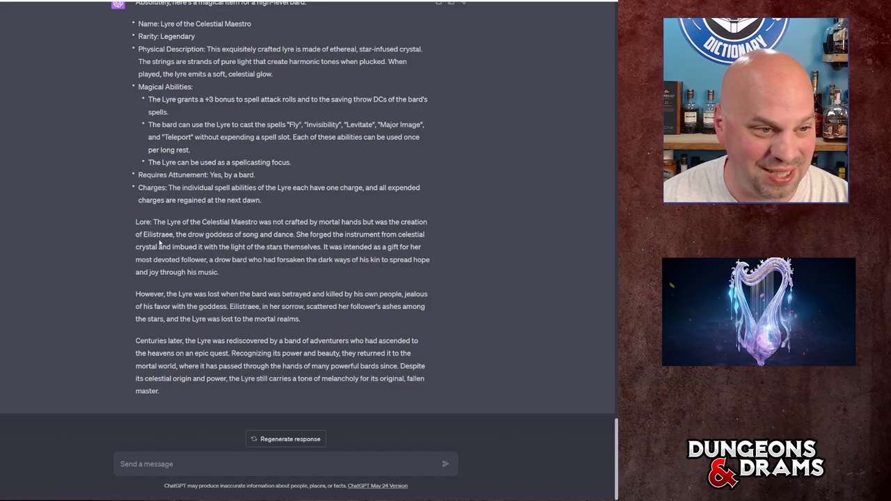
double_click(157, 234)
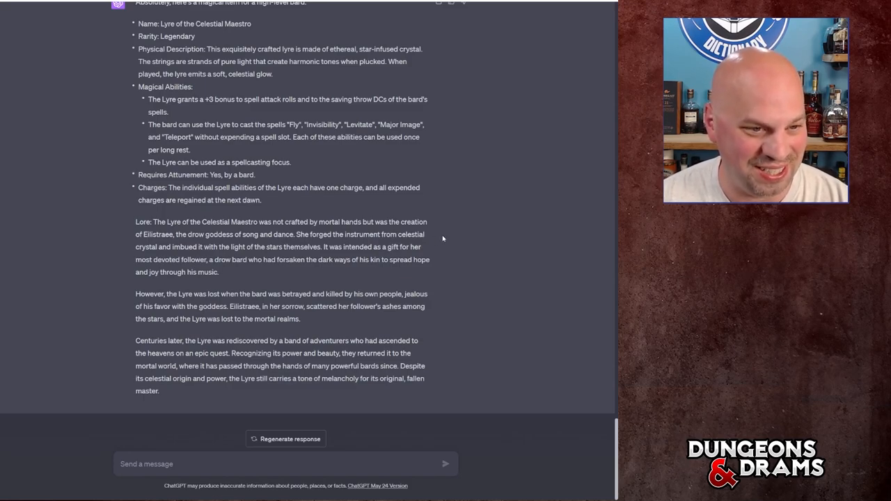
mouse_move(134, 252)
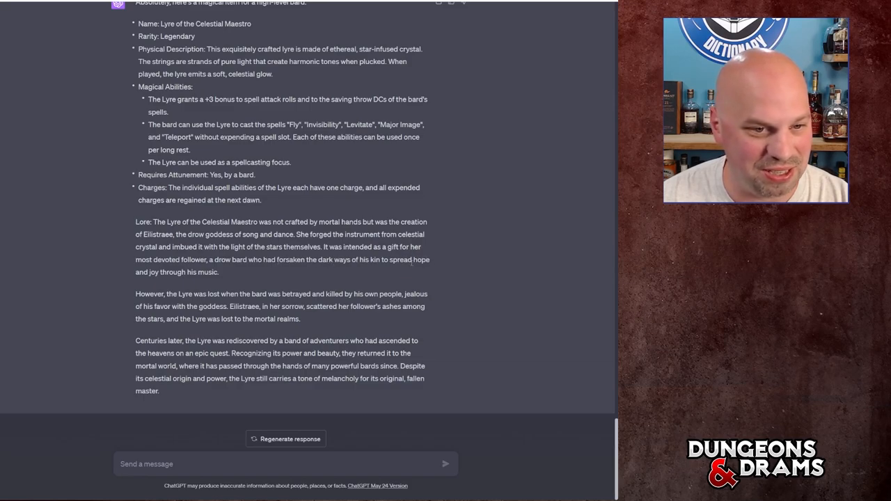
mouse_move(465, 272)
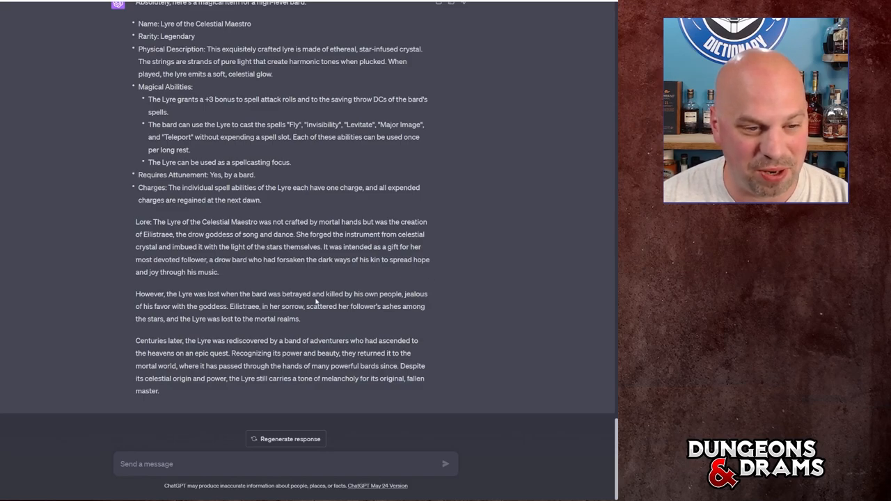
mouse_move(130, 312)
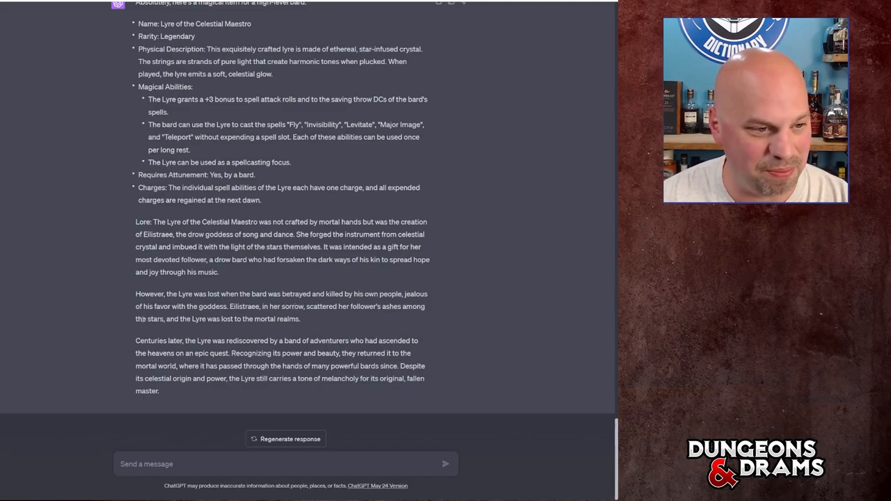
mouse_move(323, 322)
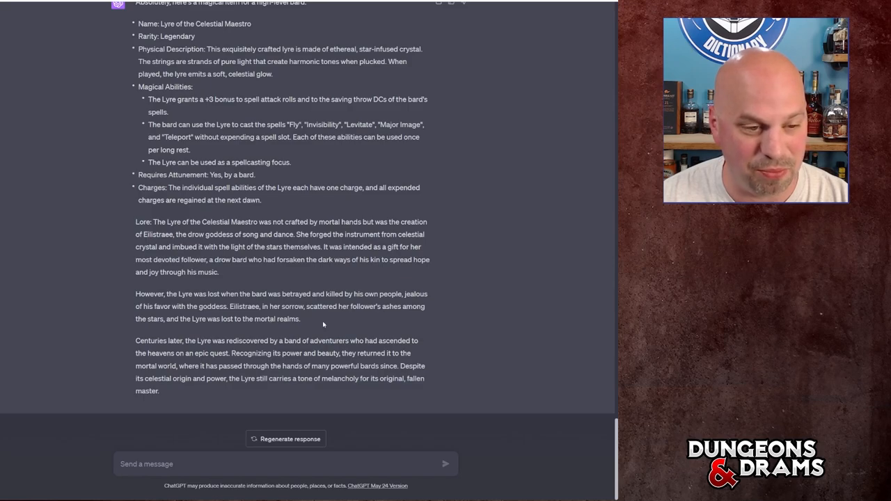
mouse_move(264, 350)
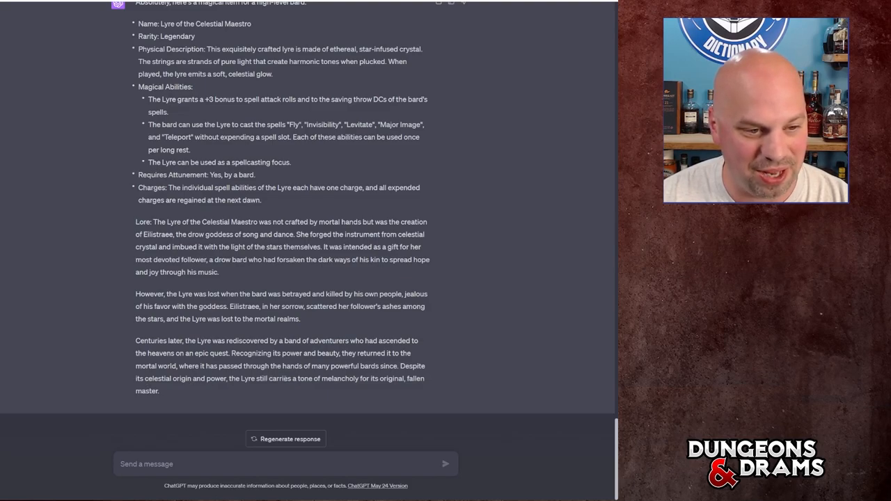
mouse_move(86, 386)
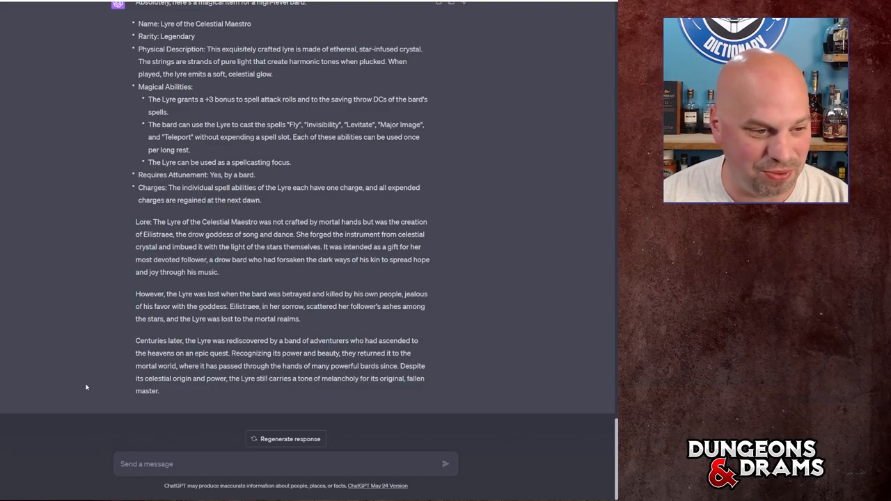
mouse_move(478, 311)
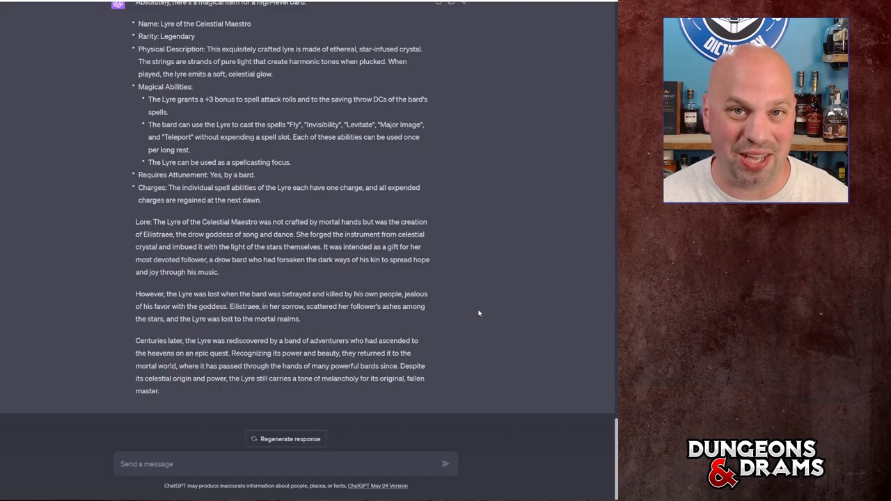
mouse_move(342, 319)
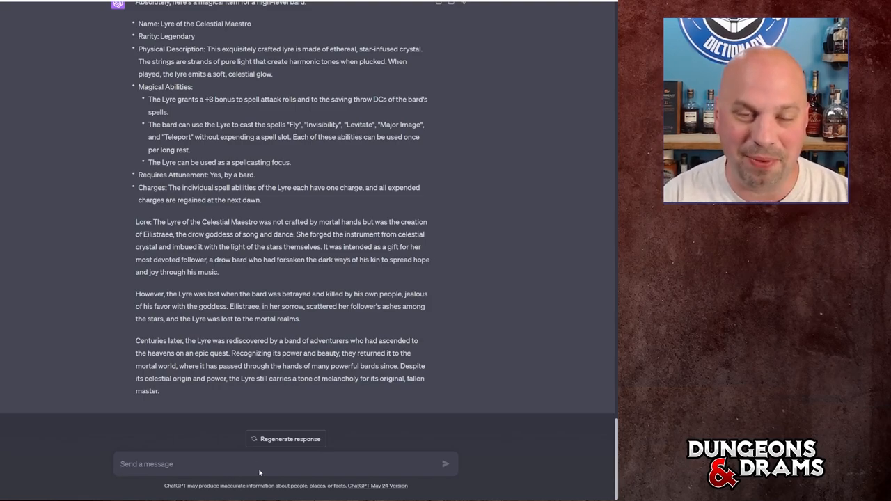
- Ask 'Can you write a better physical description' of the lyre and send it
text(Can you write a bett)
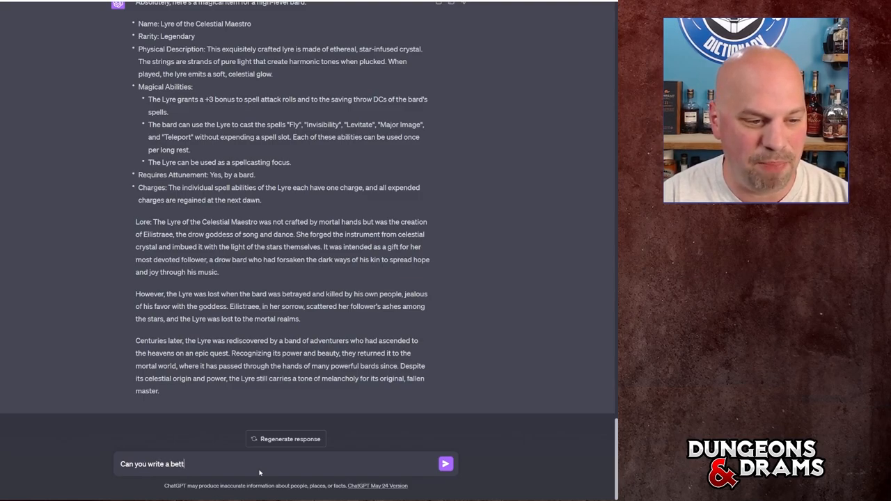
text(er po)
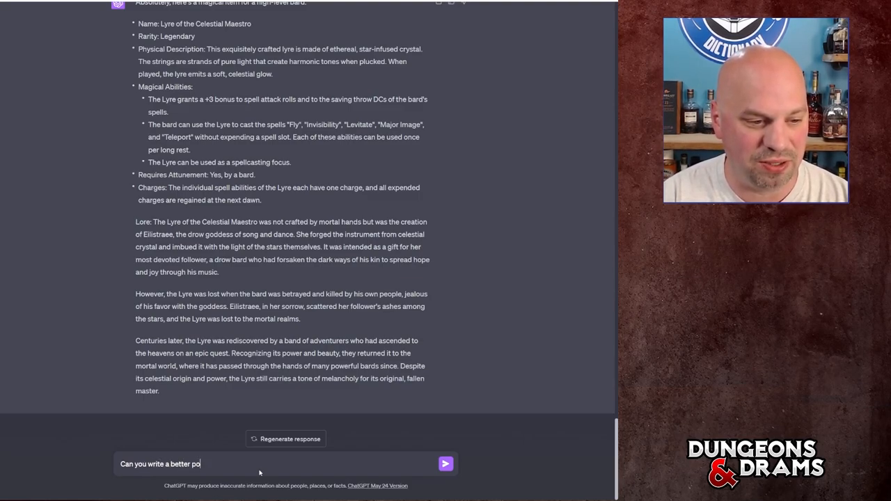
text(physical)
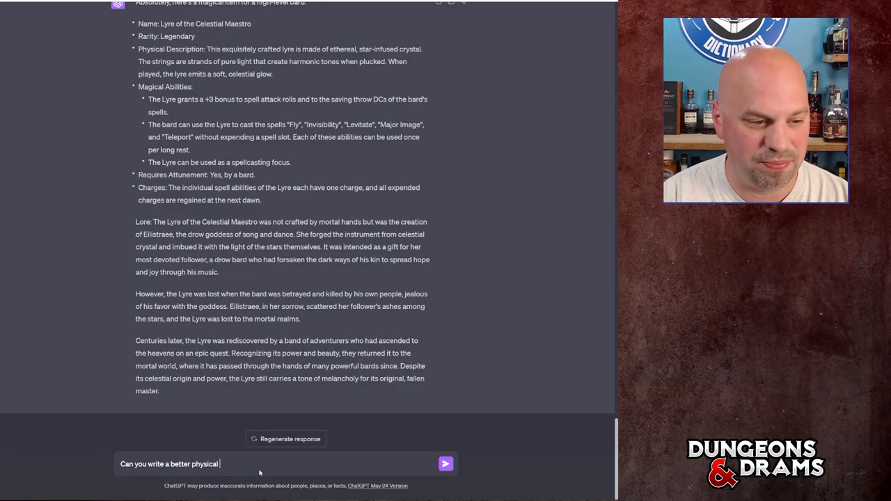
click(445, 464)
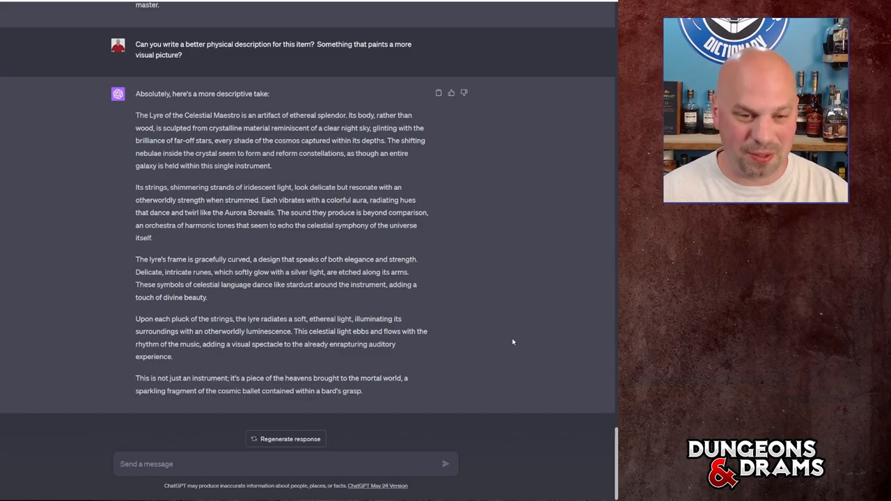
- Scroll down as the Zorro fighter reply begins with Saber of the Sable Fox
scroll(down, 3)
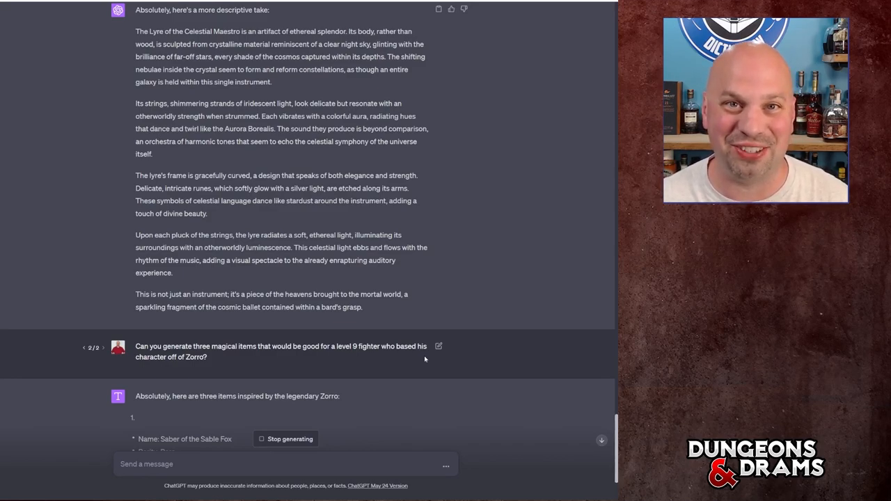
scroll(down, 3)
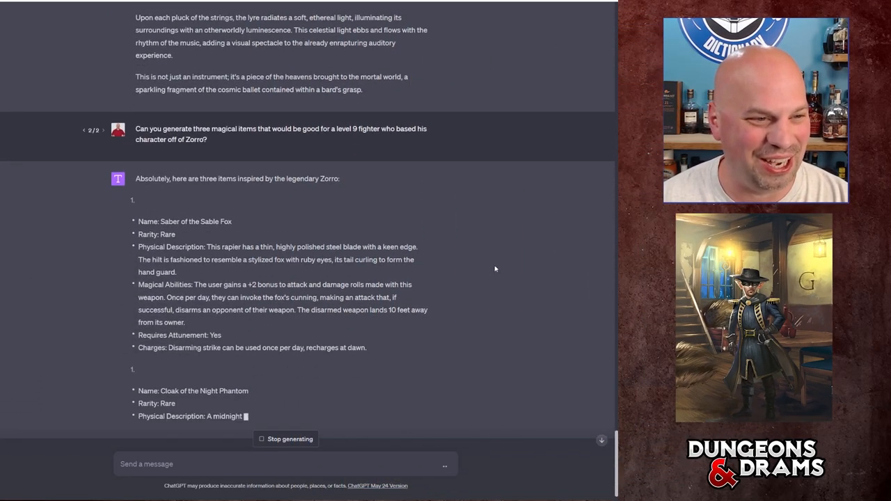
- Scroll through Cloak of the Night Phantom and Mask of the Mysterious Fox, then back up
scroll(down, 3)
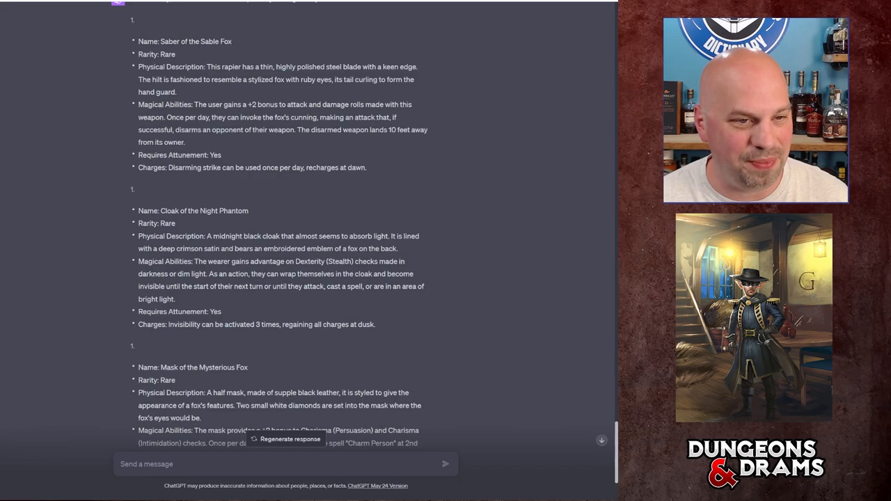
scroll(down, 3)
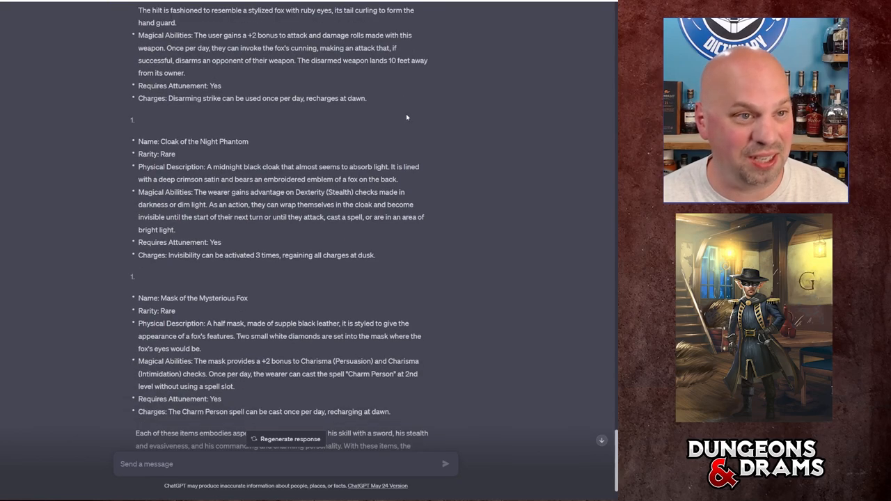
scroll(down, 3)
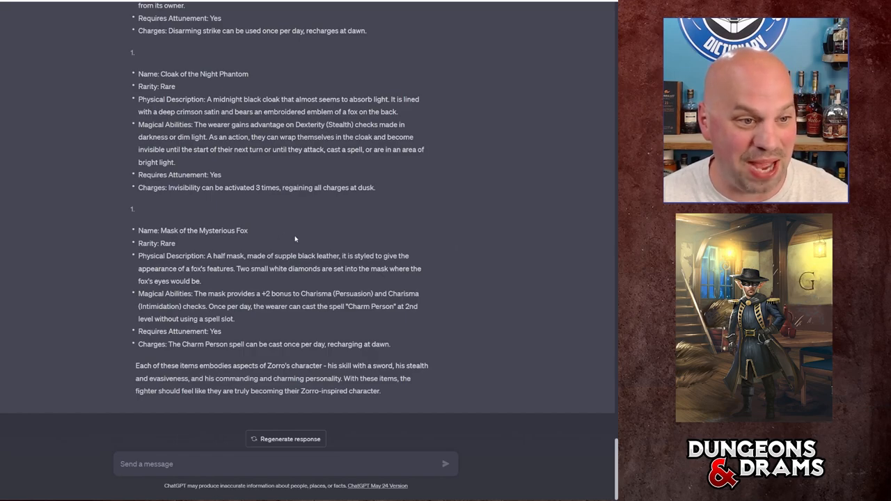
scroll(up, 3)
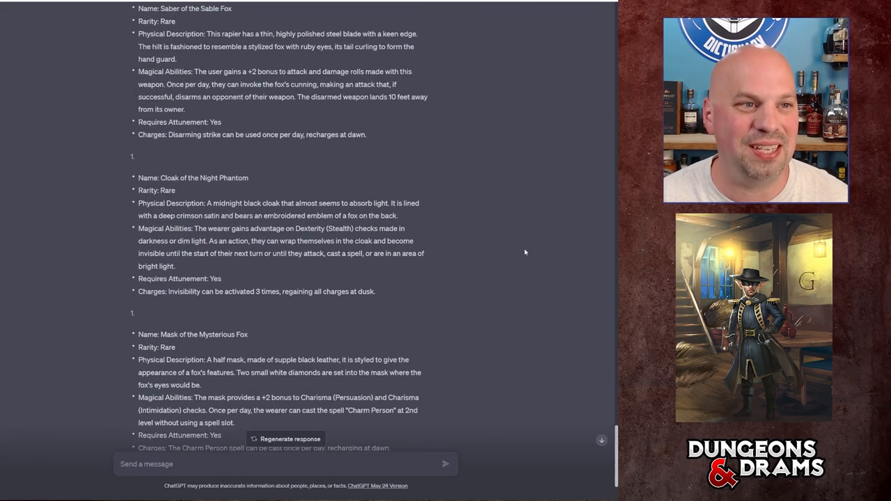